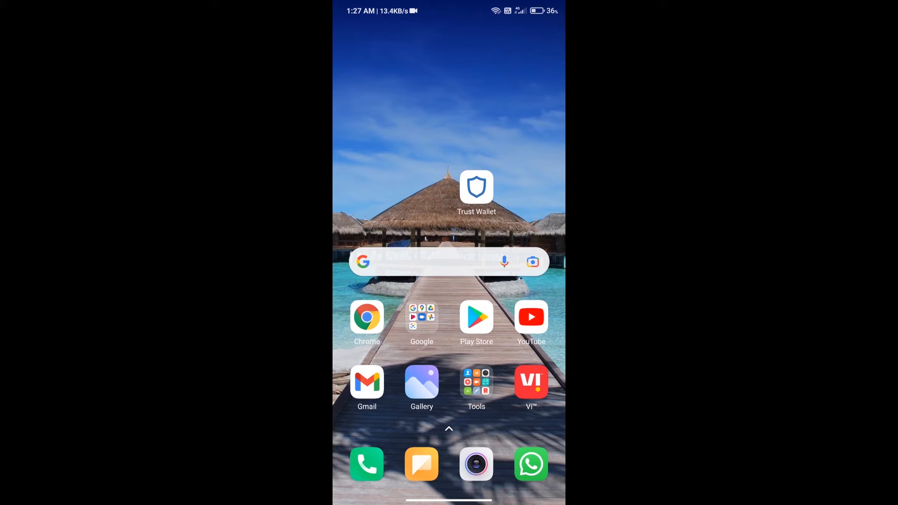
- Launch Trust Wallet to the multi-coin wallet showing the $26.41 balance and token list
left_click(476, 187)
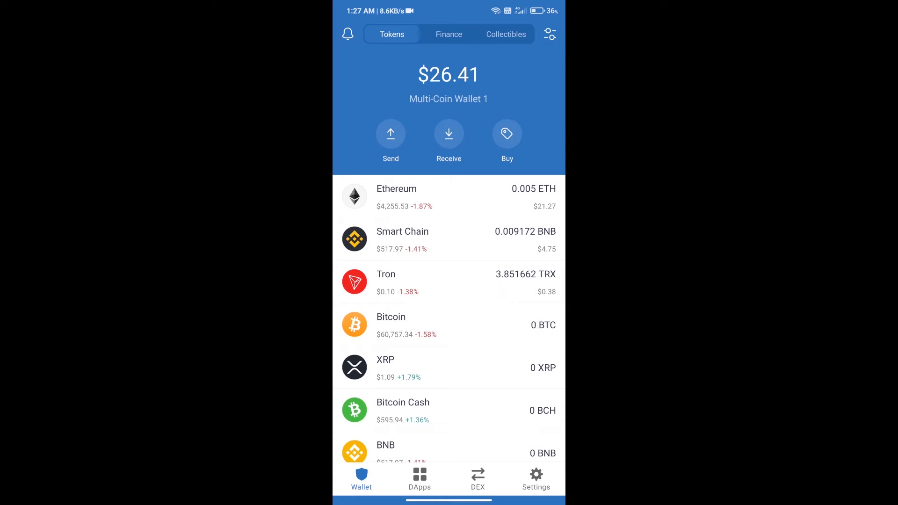
left_click(506, 138)
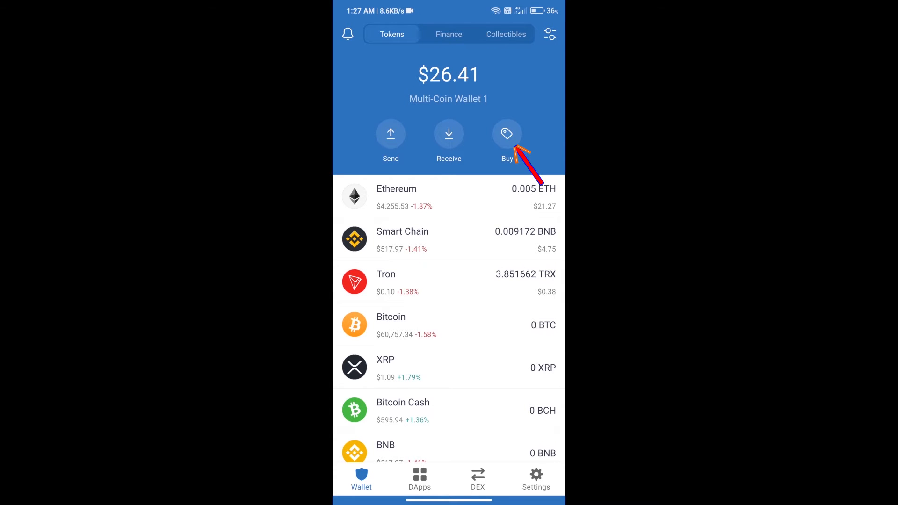
left_click(506, 138)
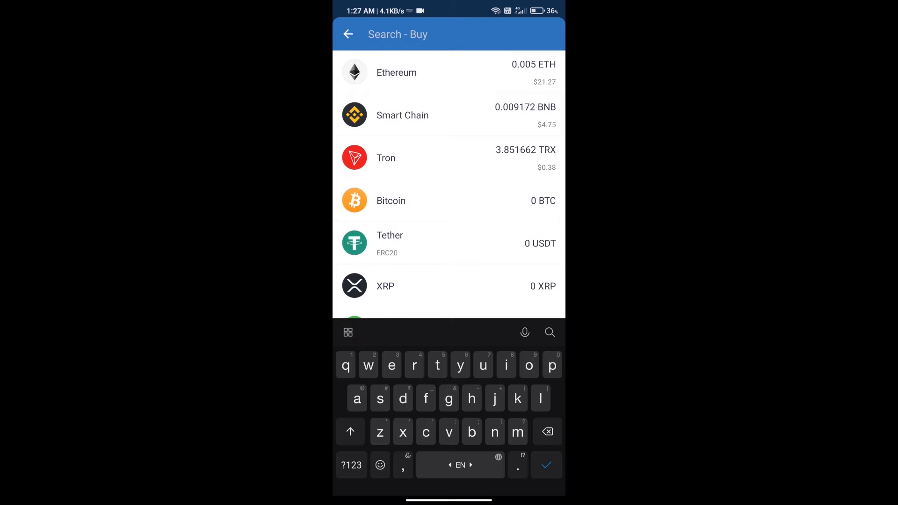
type("eth")
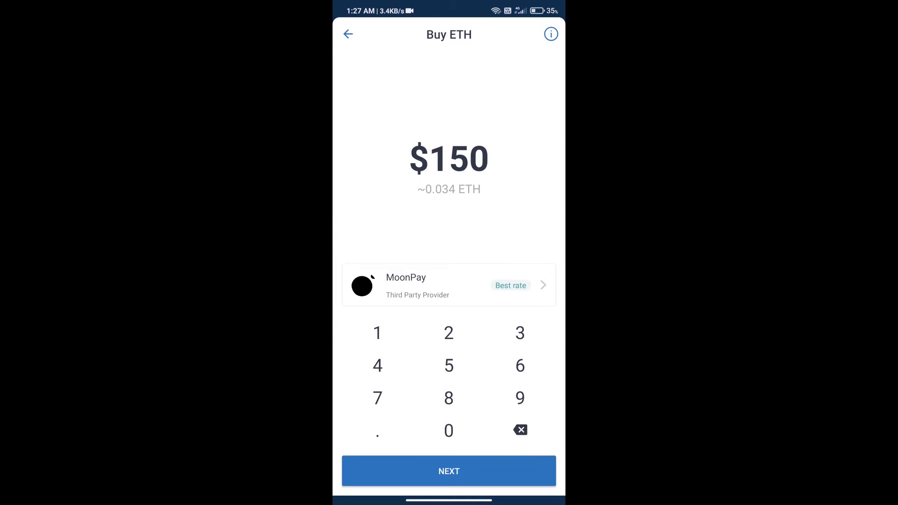
left_click(448, 430)
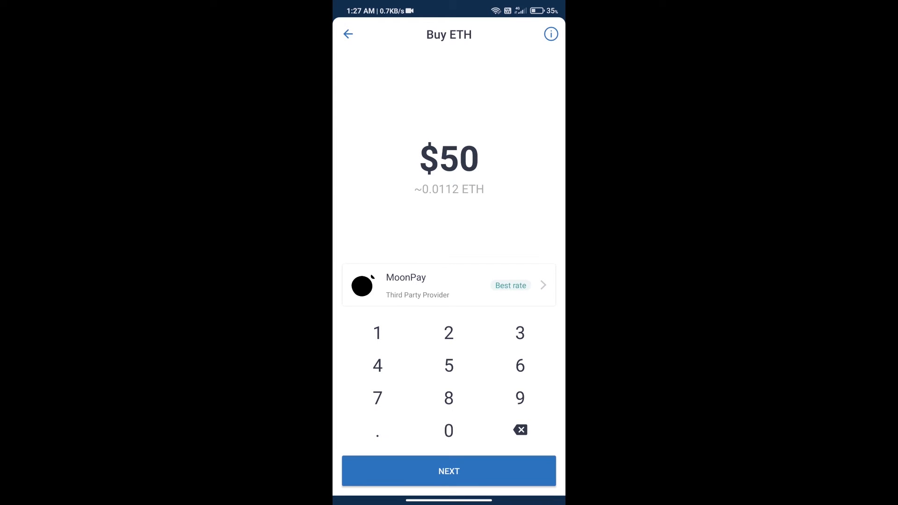
left_click(347, 34)
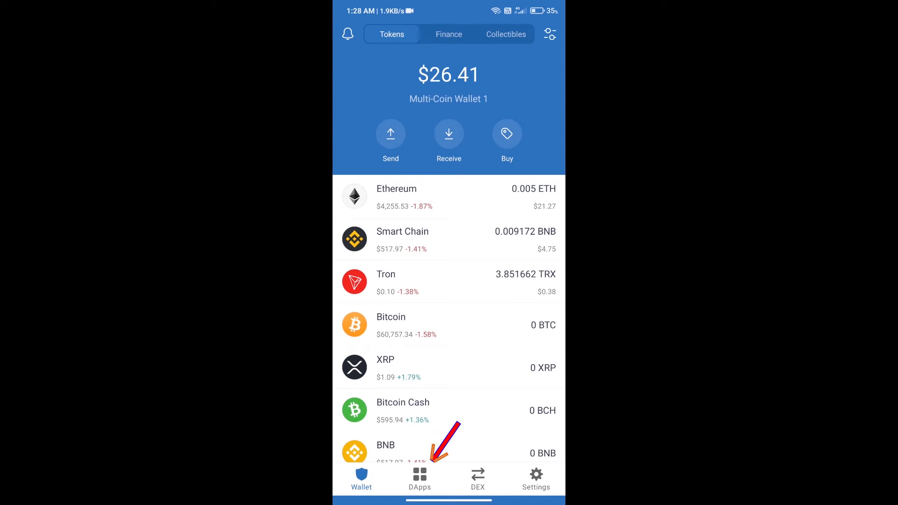
- Launch Uniswap Exchange from the Popular section of the DApps browser
left_click(419, 479)
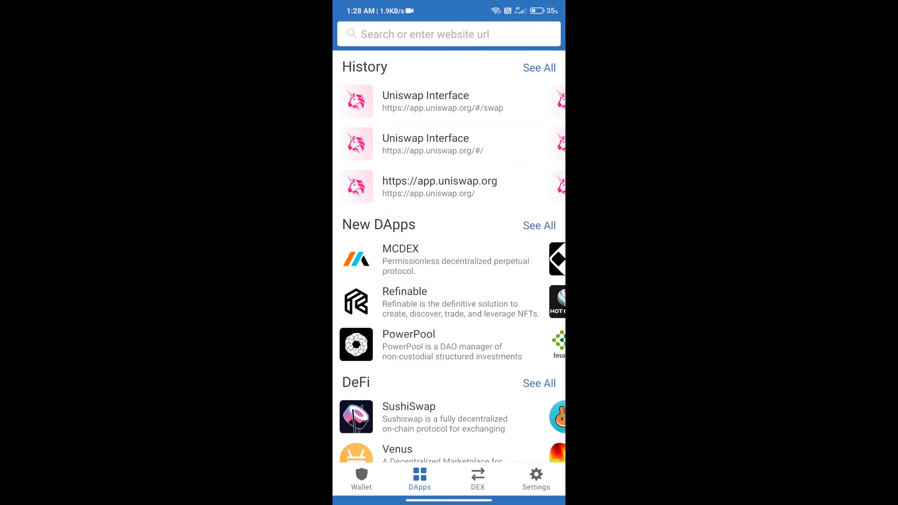
scroll("down", 3)
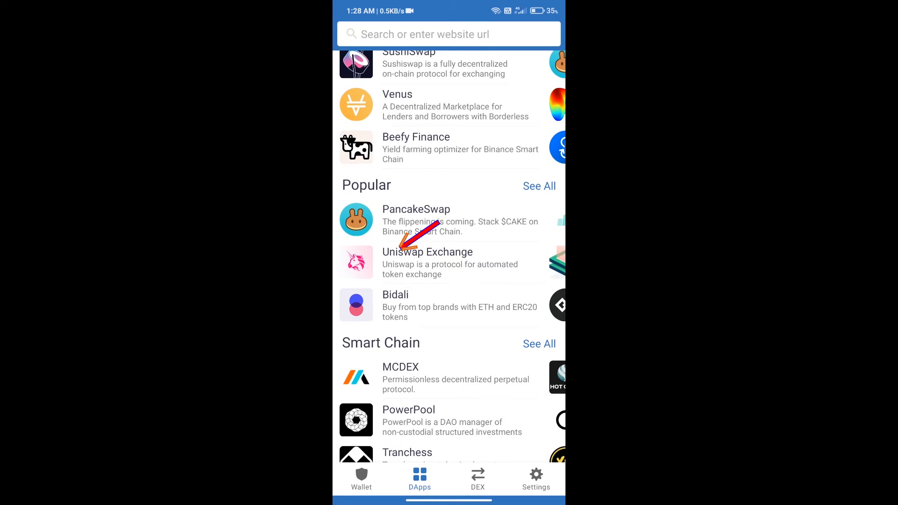
left_click(427, 252)
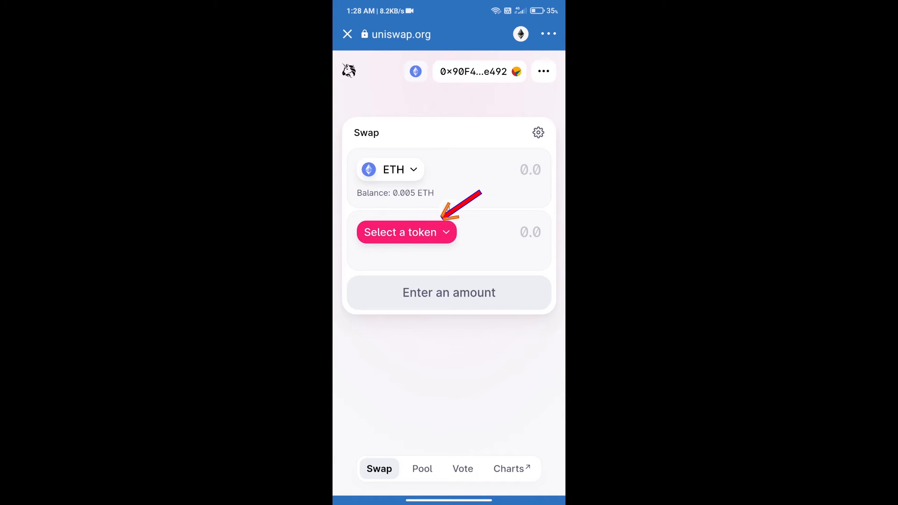
- Import TheCitadel by its pasted contract address as the token to receive for ETH
left_click(406, 232)
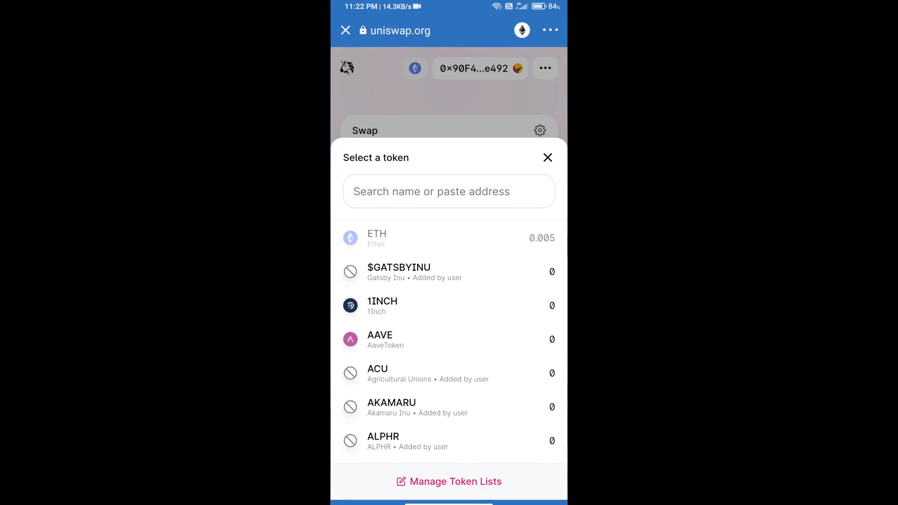
left_click(449, 191)
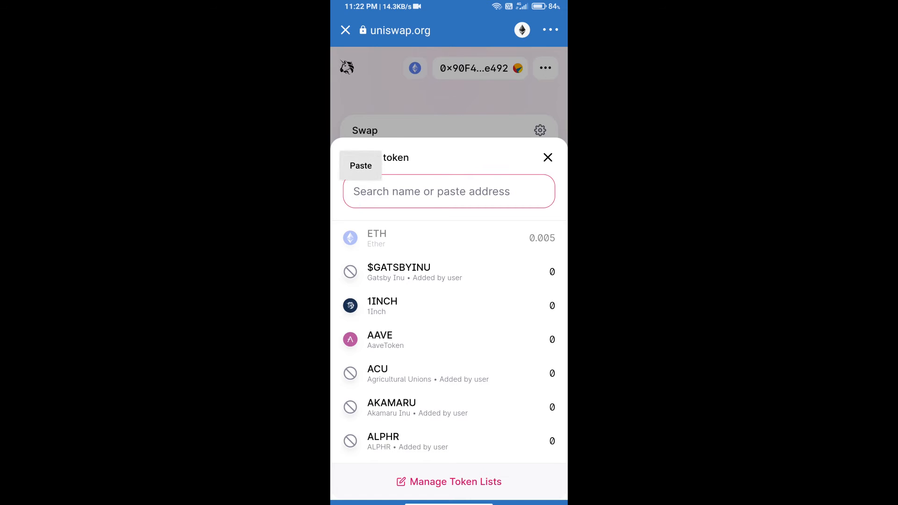
left_click(360, 166)
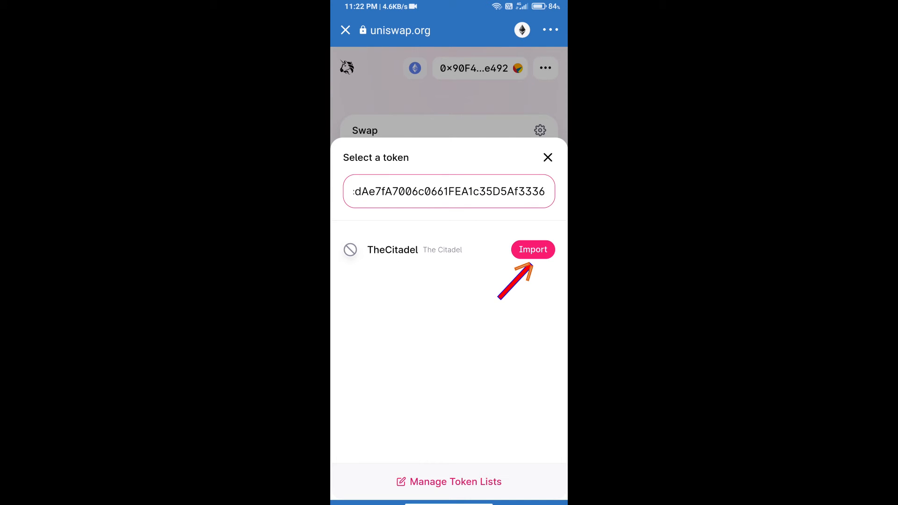
left_click(532, 249)
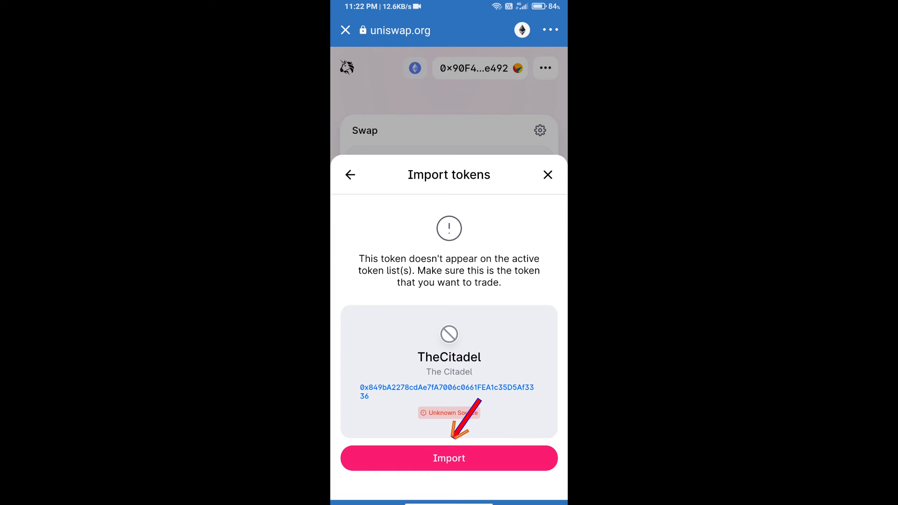
left_click(448, 457)
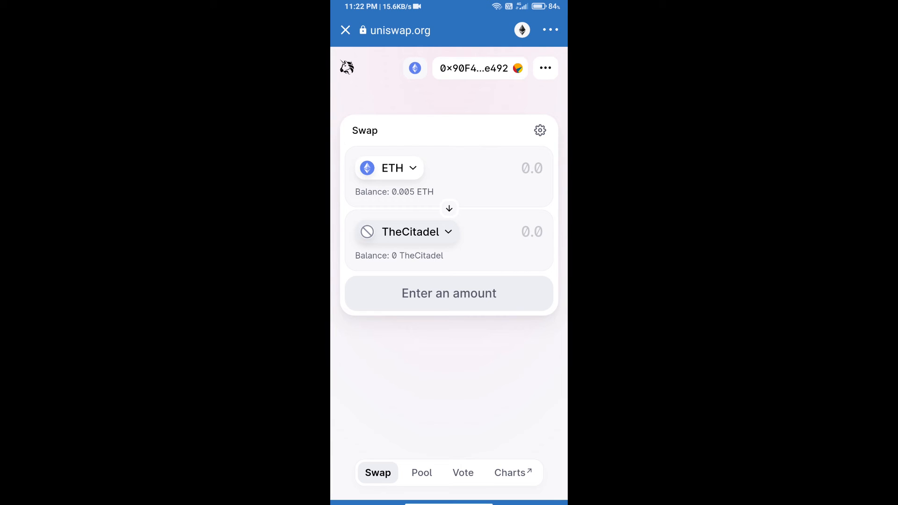
- Set the swap's slippage tolerance to 13% in the transaction settings
left_click(539, 130)
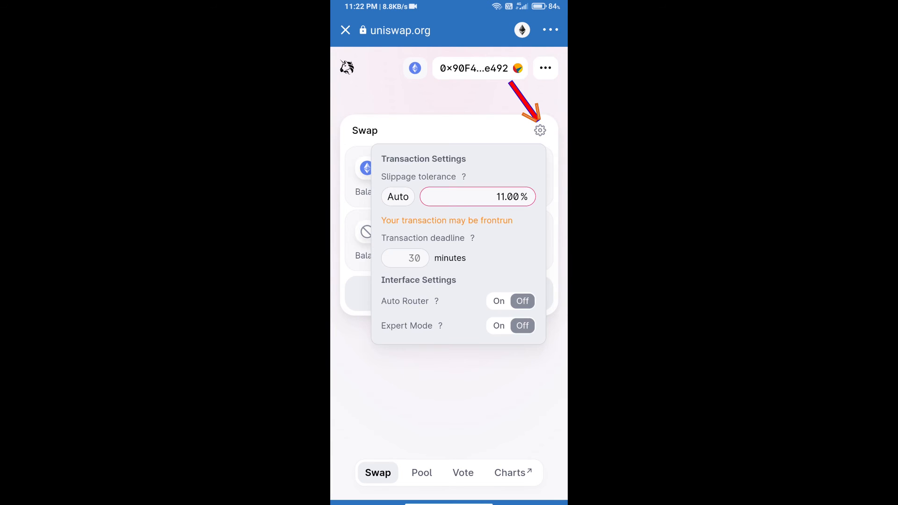
left_click(398, 196)
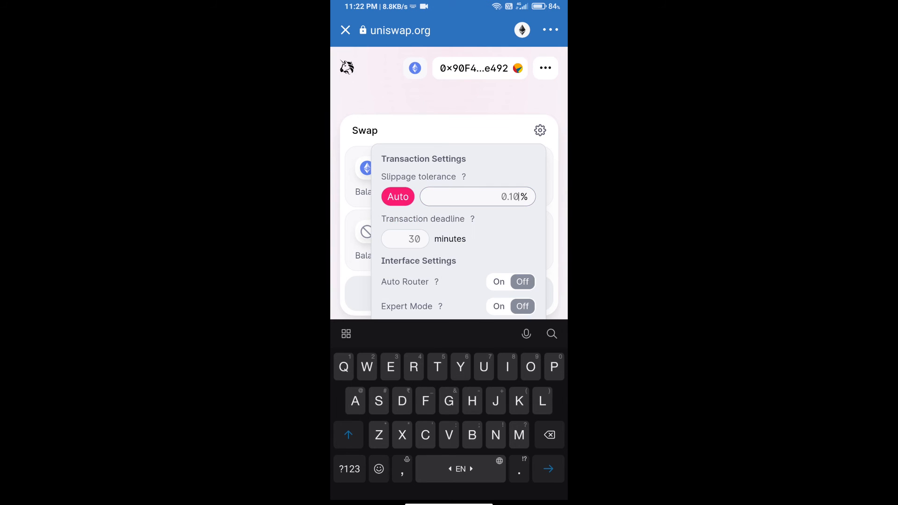
type("13")
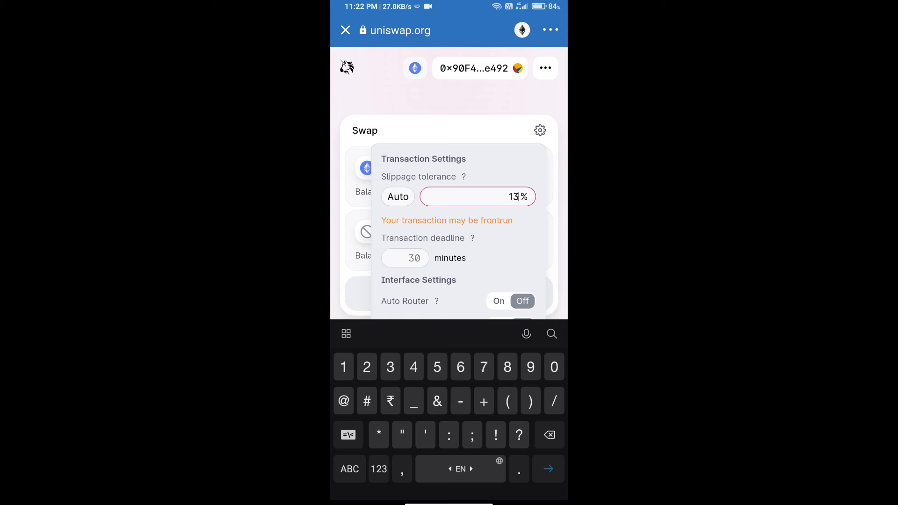
left_click(539, 130)
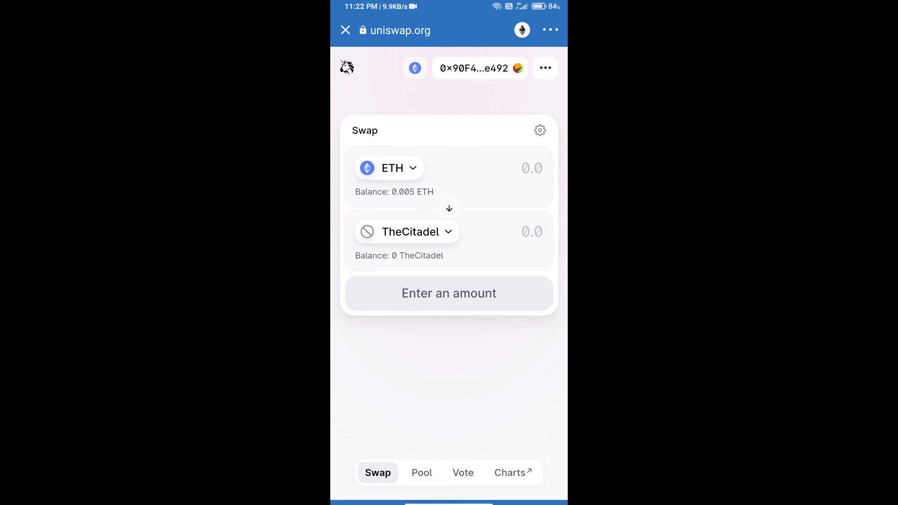
- Submit a swap for 1000 TheCitadel and confirm it, leaving it awaiting wallet approval
type("1000")
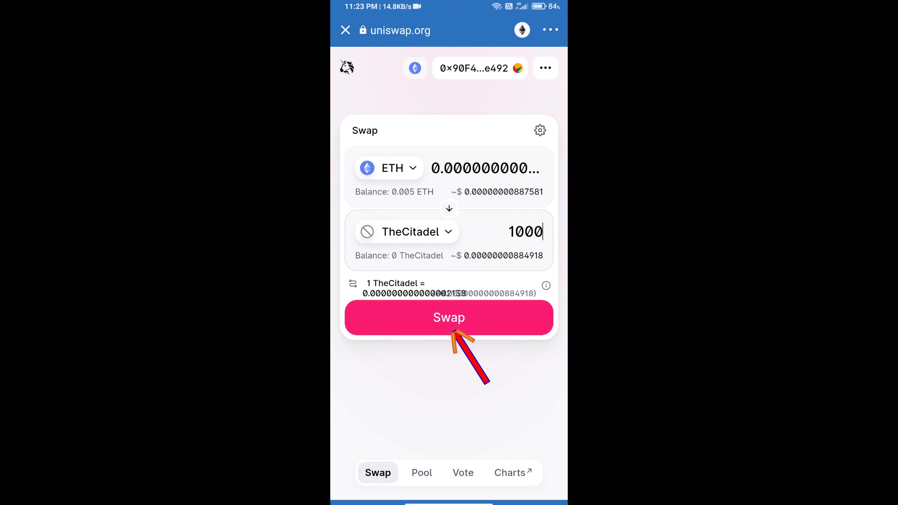
left_click(448, 318)
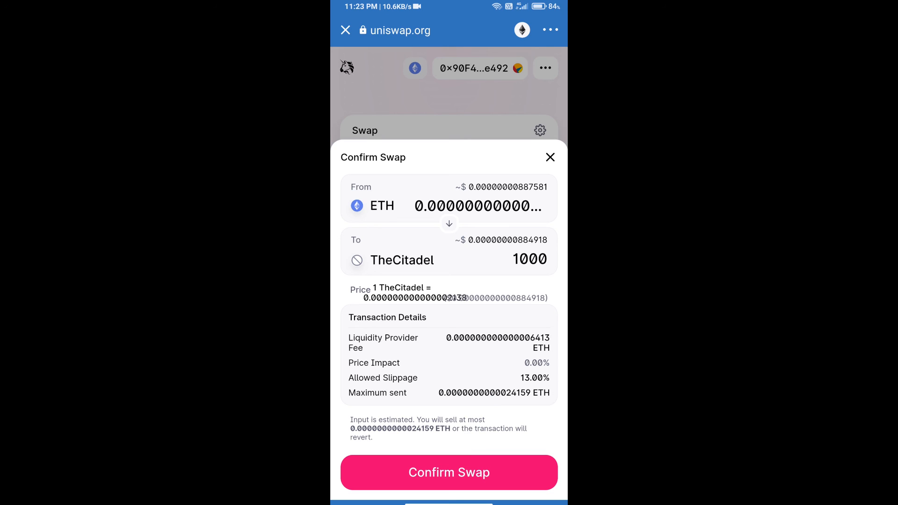
left_click(448, 472)
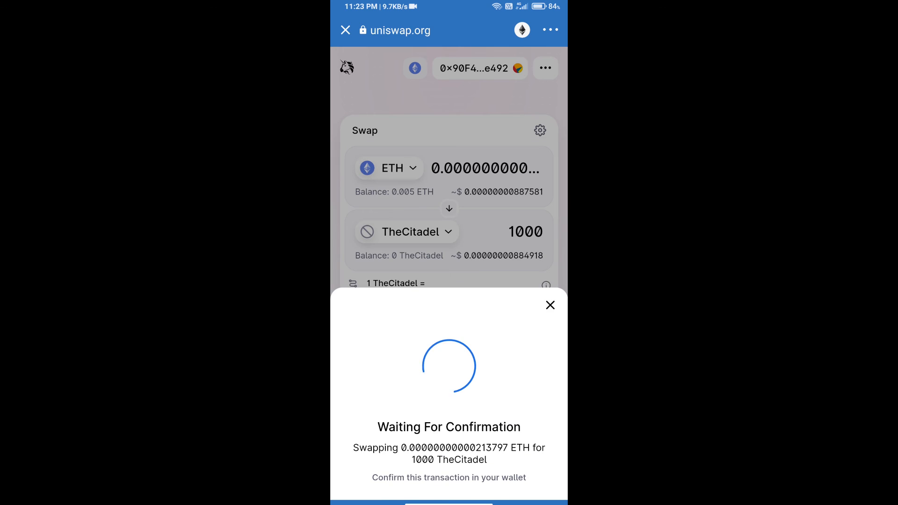